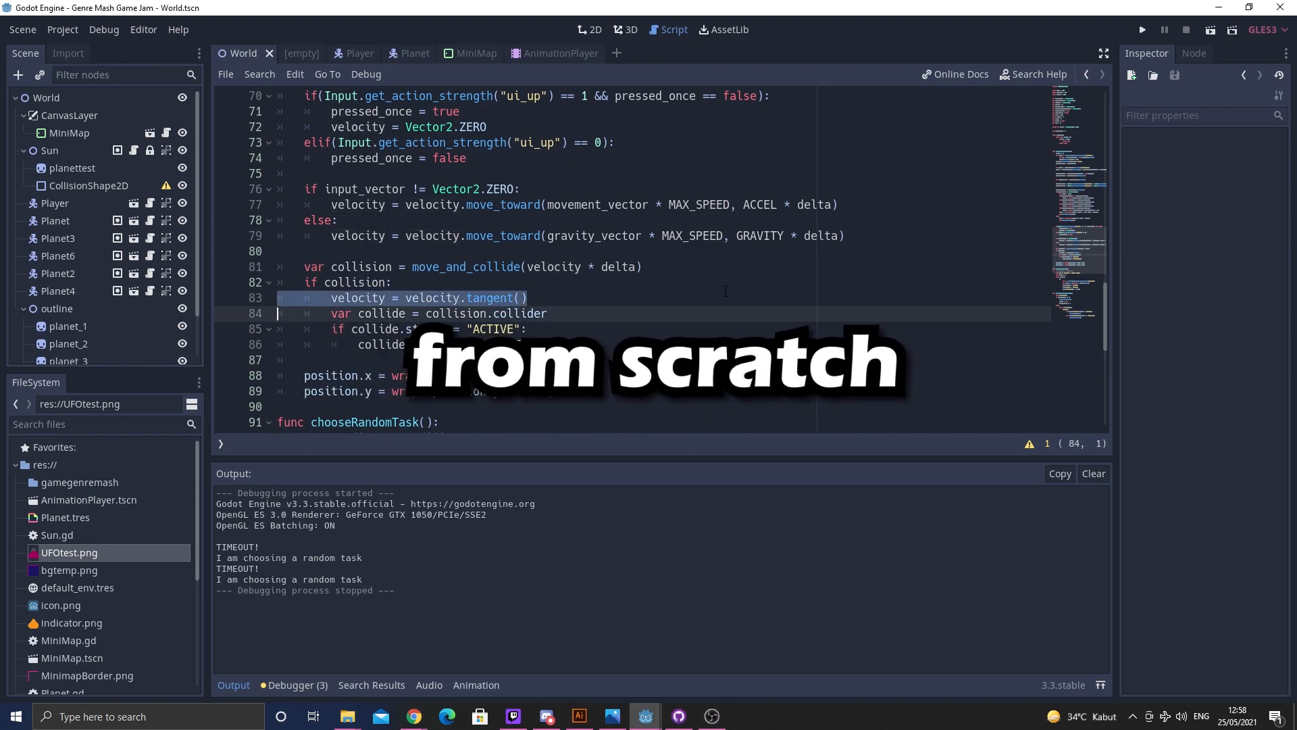
Open the Genre Mash Jam details page and highlight its theme word REUSABLE.
{"action": "left_click", "coordinate": [610, 716]}
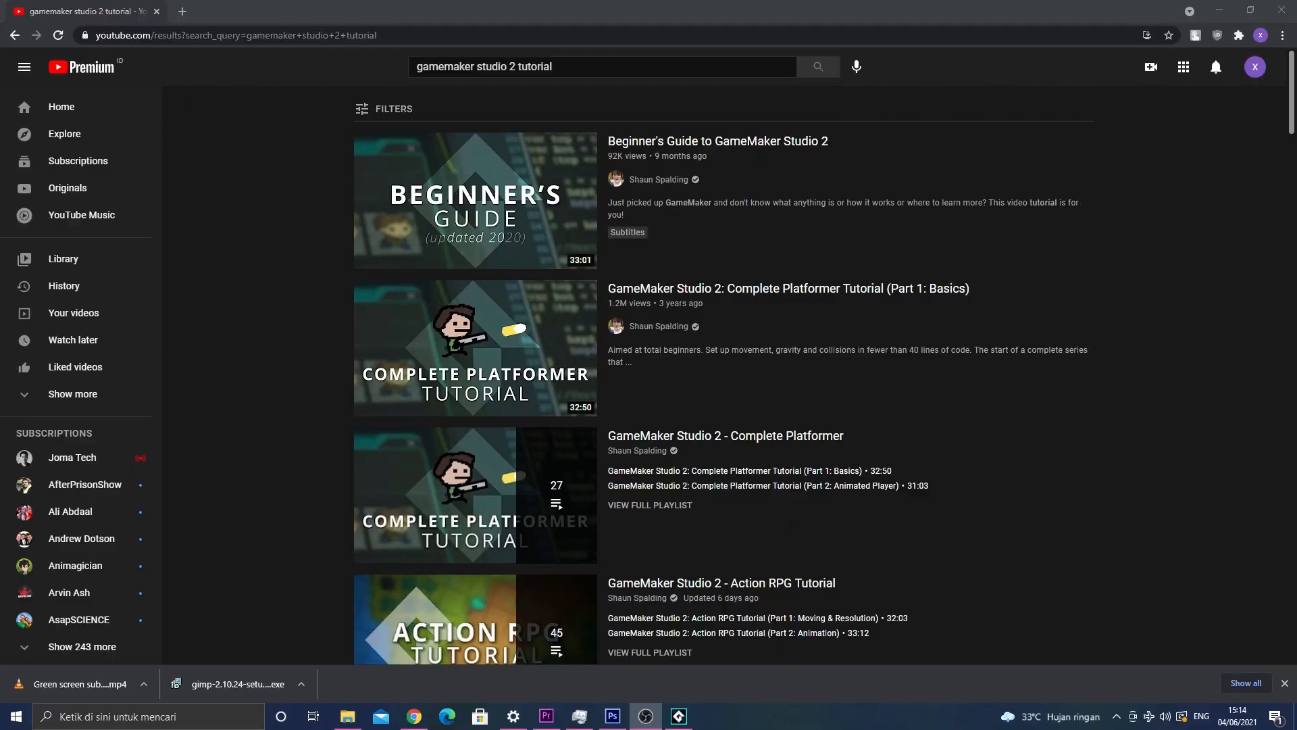
{"action": "left_click", "coordinate": [710, 716]}
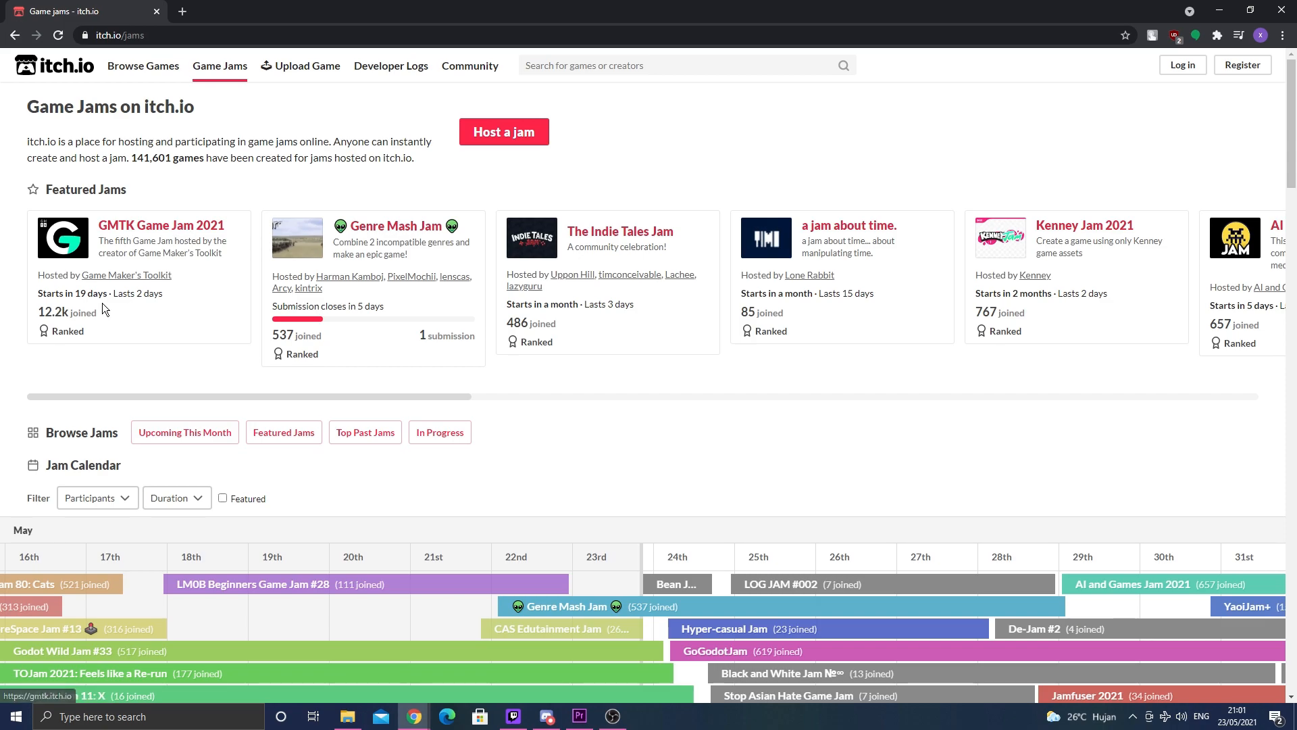
{"action": "left_click", "coordinate": [395, 226]}
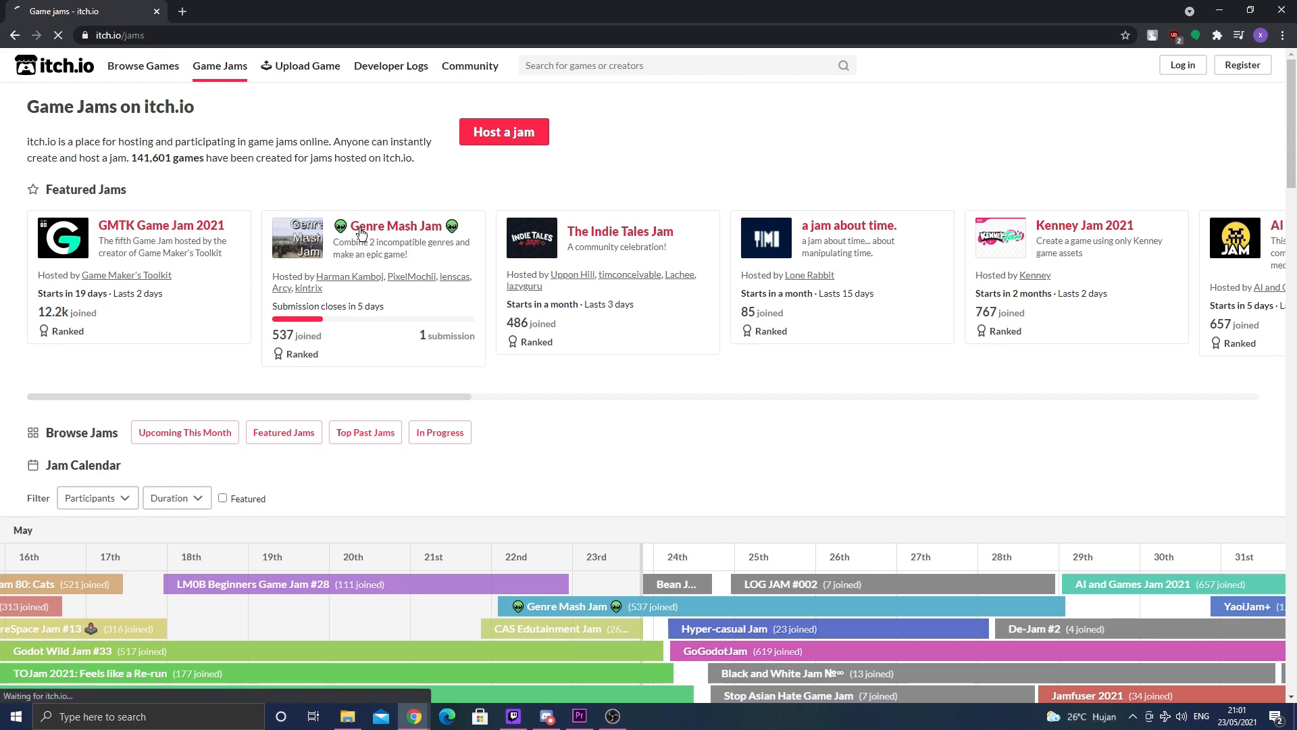
{"action": "left_click", "coordinate": [395, 225]}
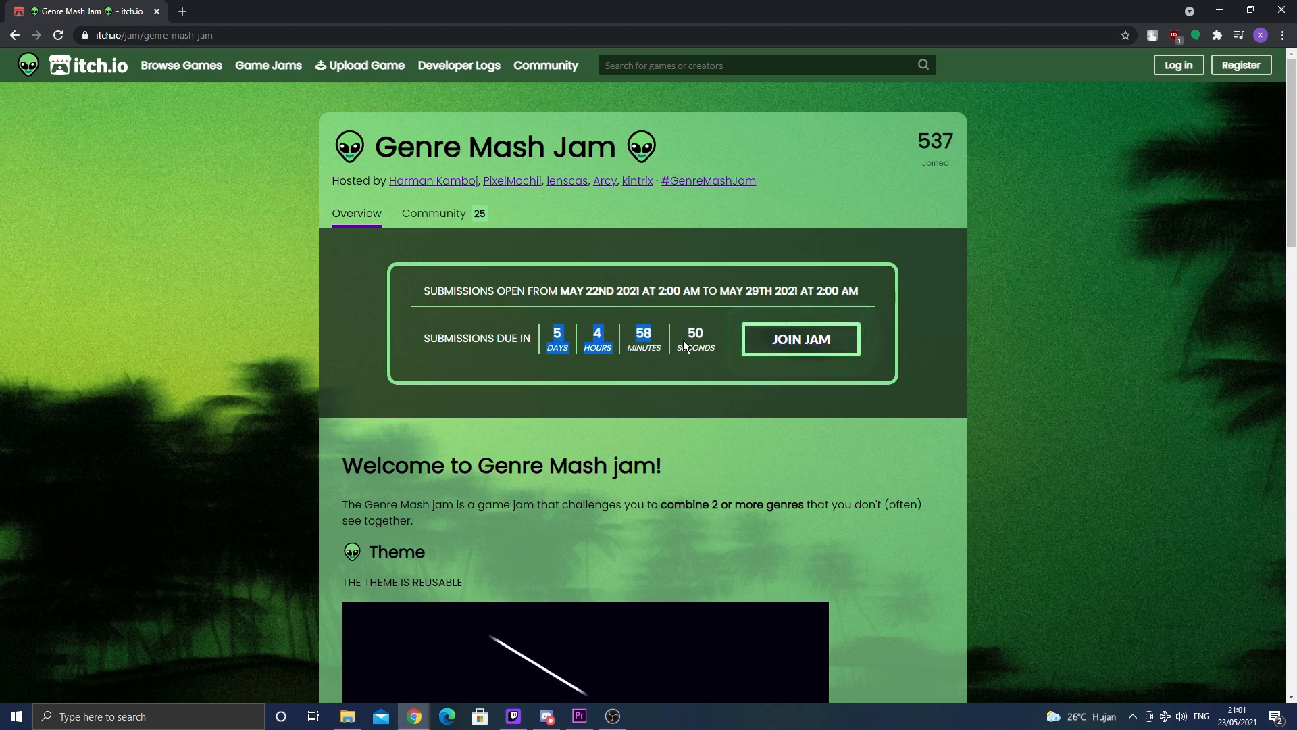
{"action": "scroll", "scroll_direction": "down", "scroll_amount": 3}
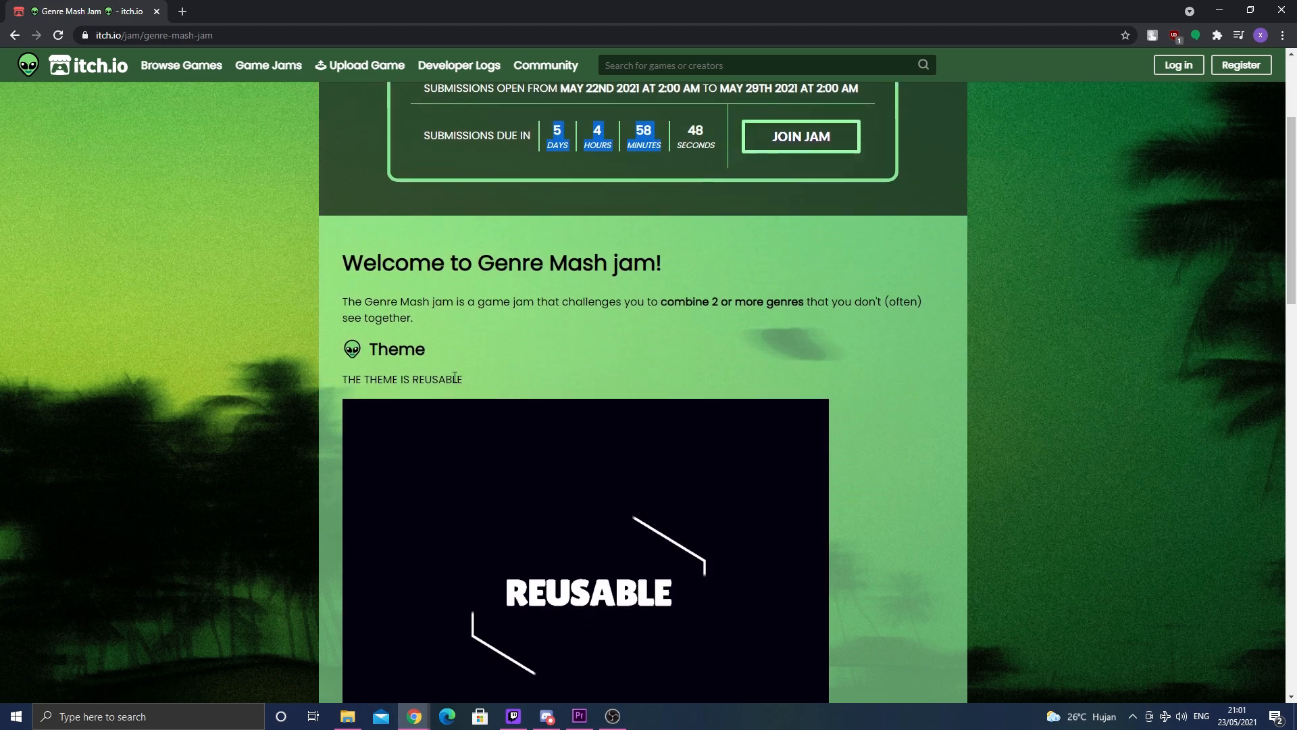
{"action": "double_click", "coordinate": [436, 379]}
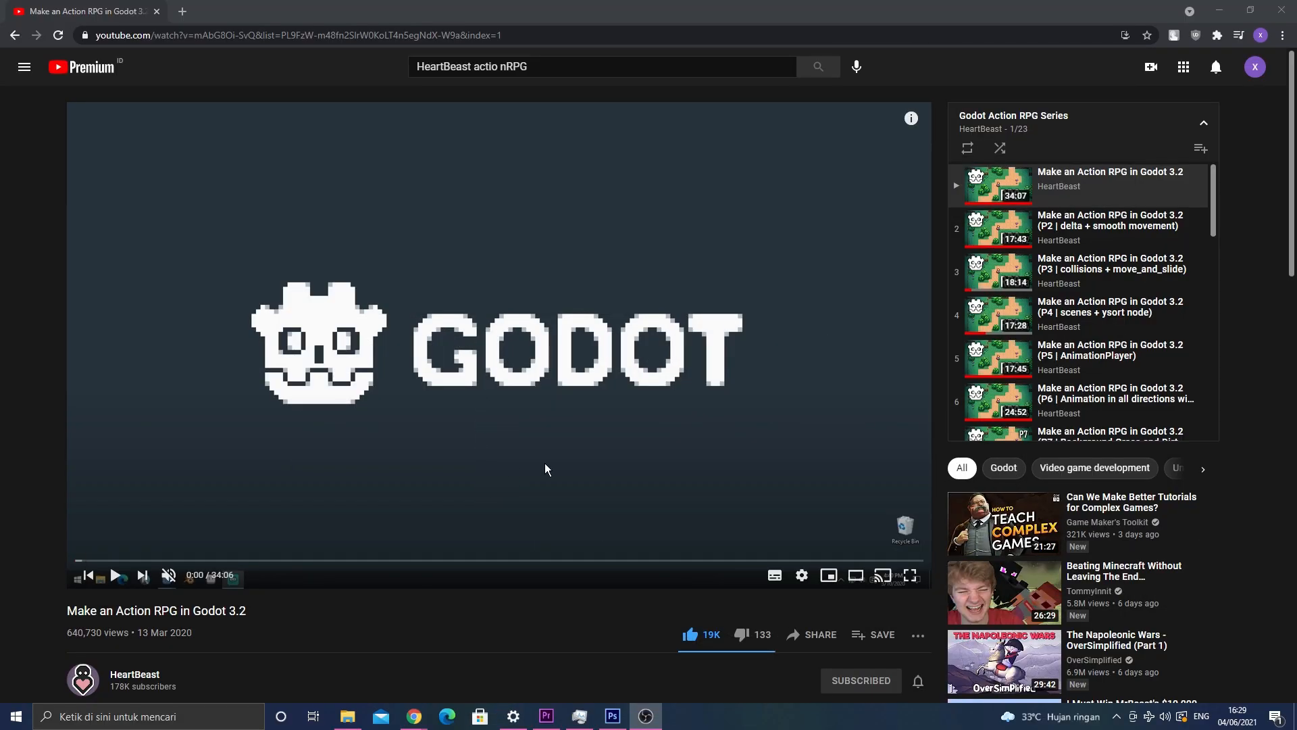
Play HeartBeast's first 'Make an Action RPG in Godot 3.2' tutorial video.
{"action": "left_click", "coordinate": [354, 561]}
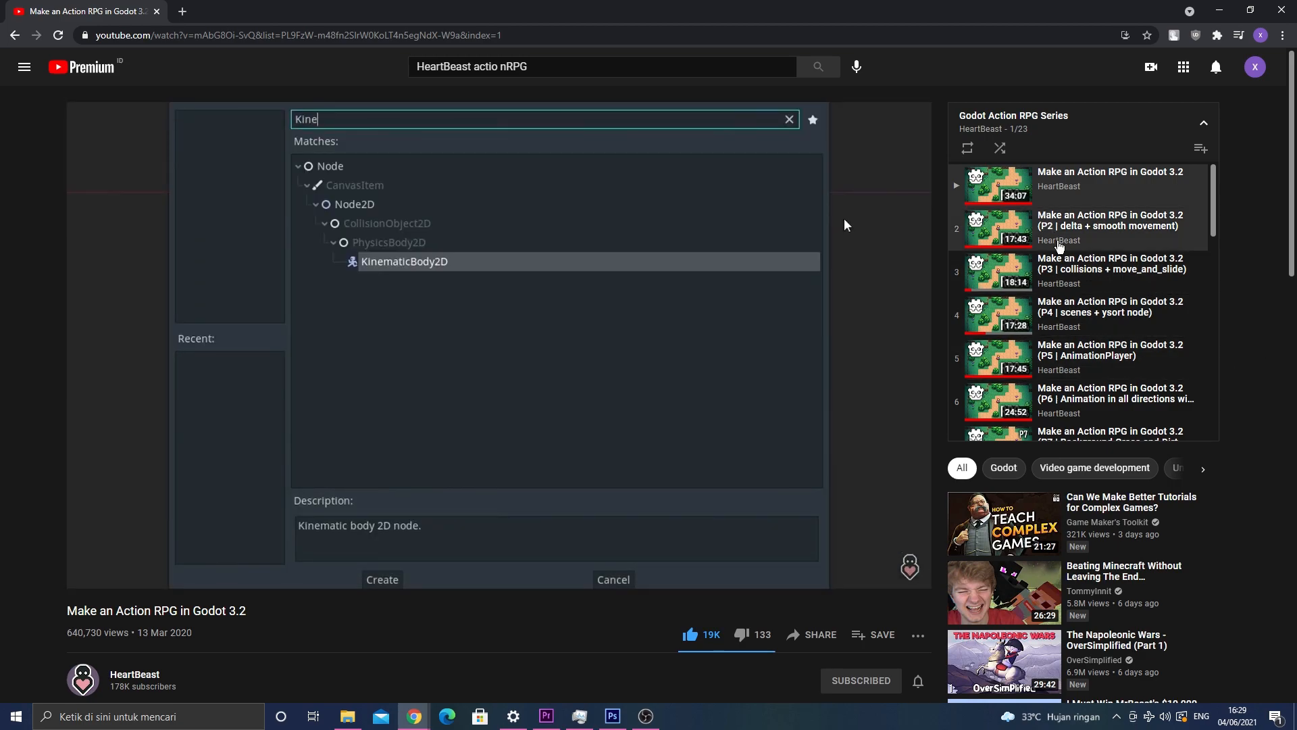
{"action": "left_click", "coordinate": [1109, 262]}
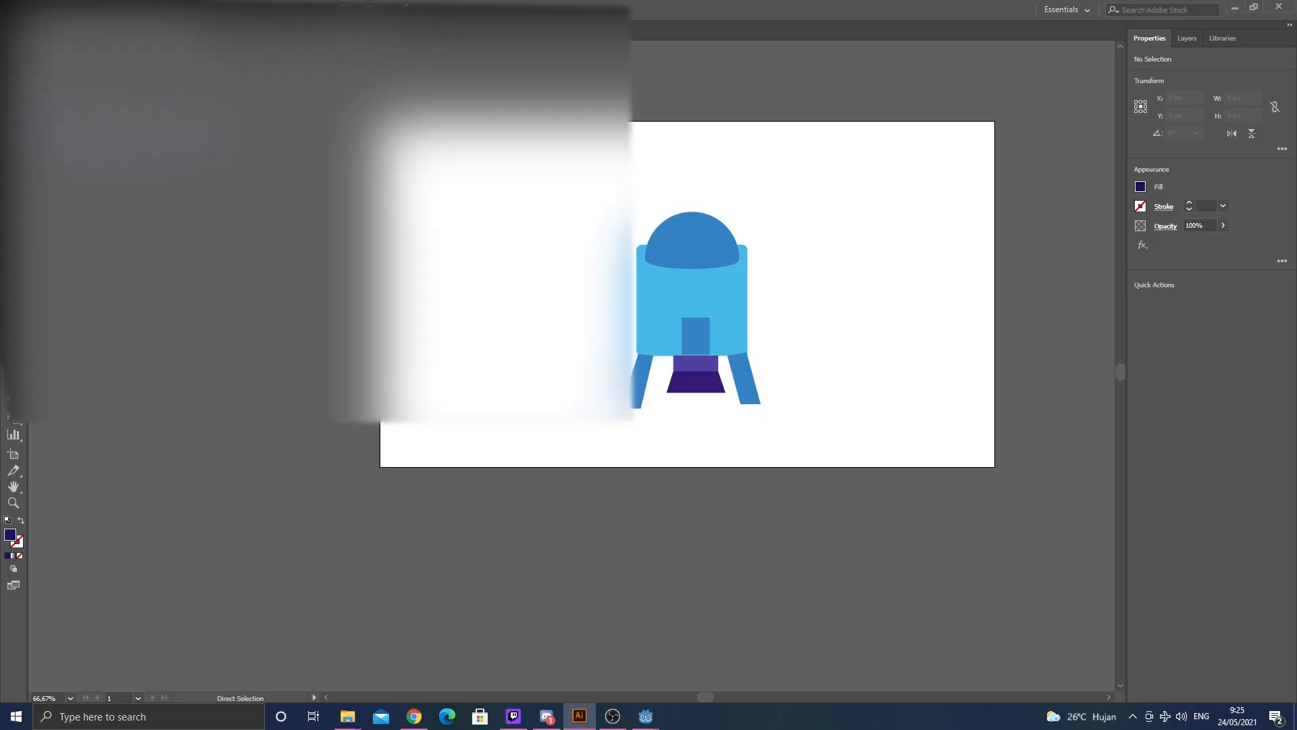
{"action": "left_click", "coordinate": [612, 716]}
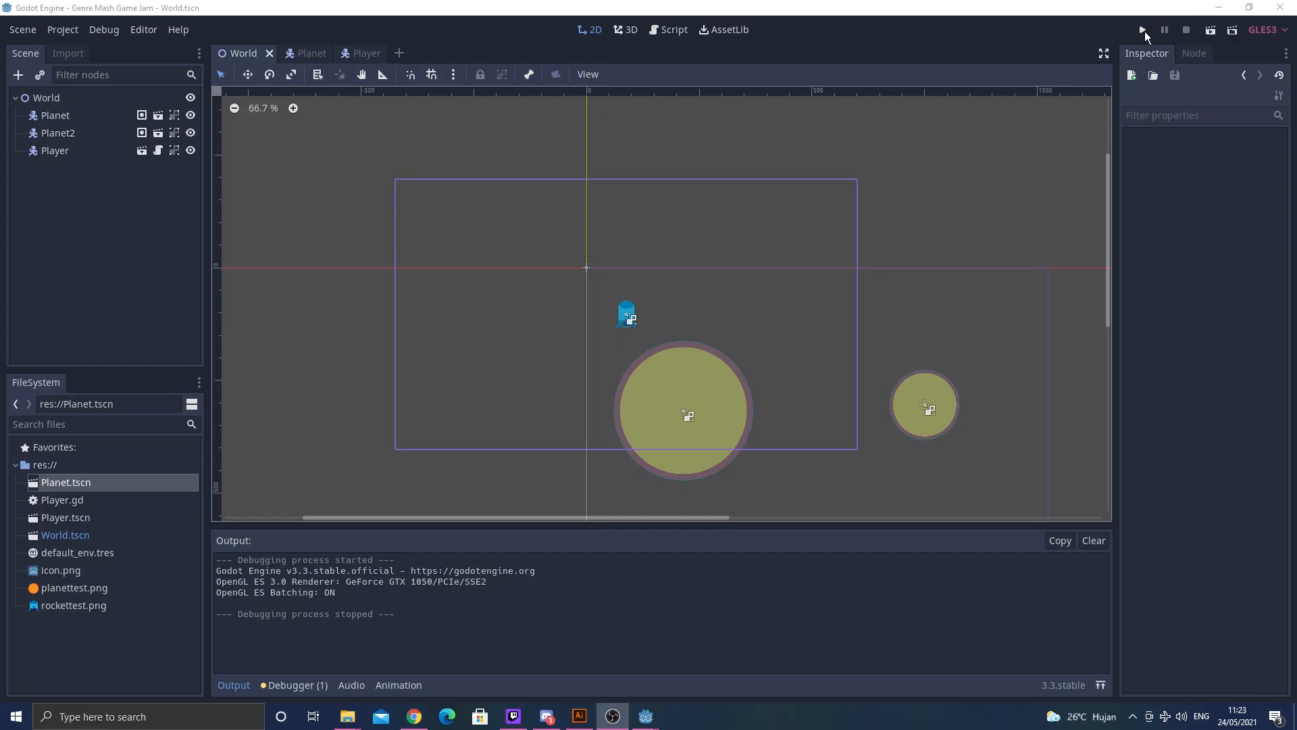
Run World to see the rocket by the planet, stop, and relaunch to test Camera2D.
{"action": "left_click", "coordinate": [1142, 30]}
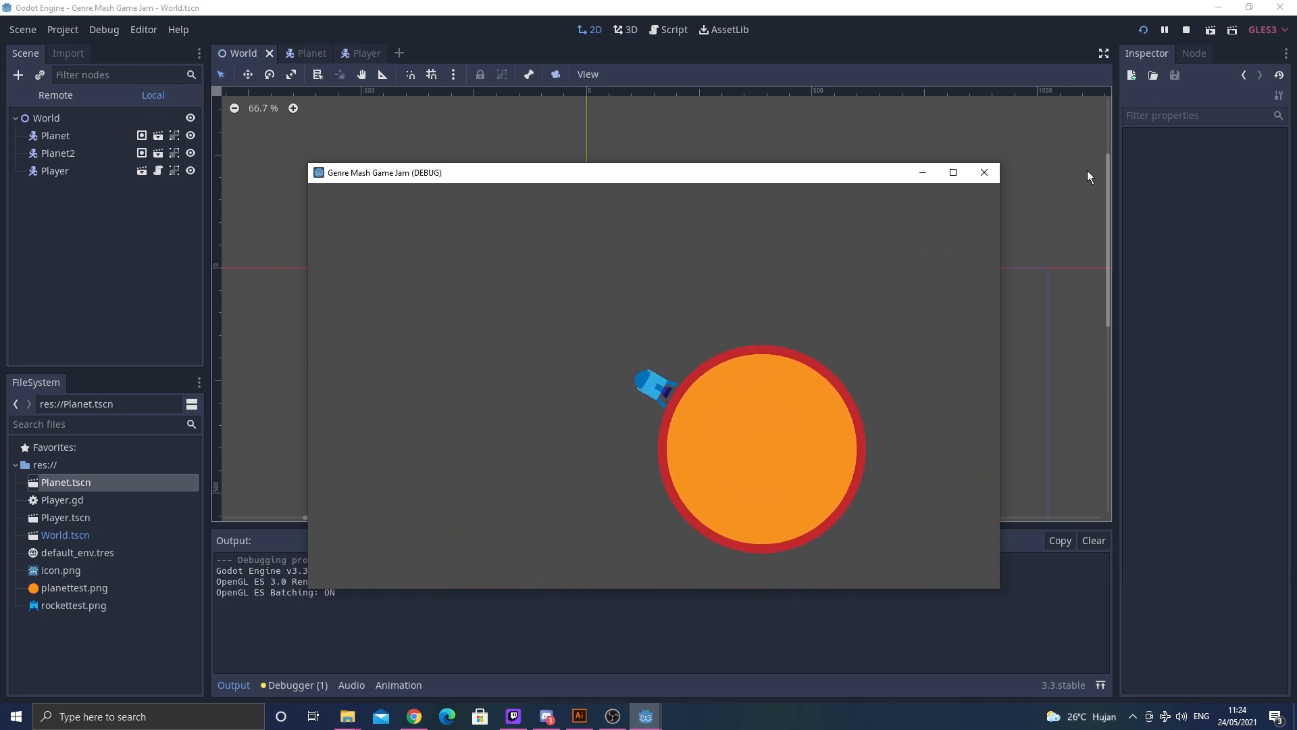
{"action": "left_click", "coordinate": [1186, 29]}
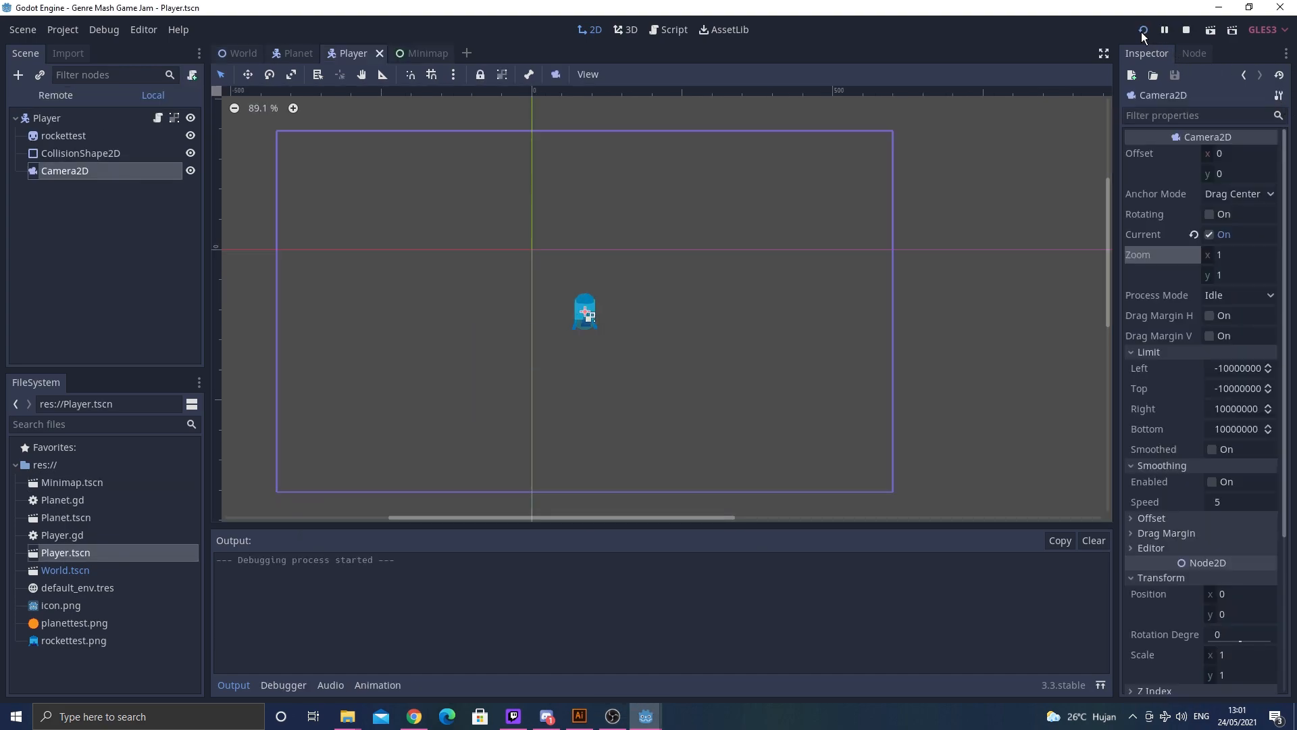
{"action": "left_click", "coordinate": [1142, 30]}
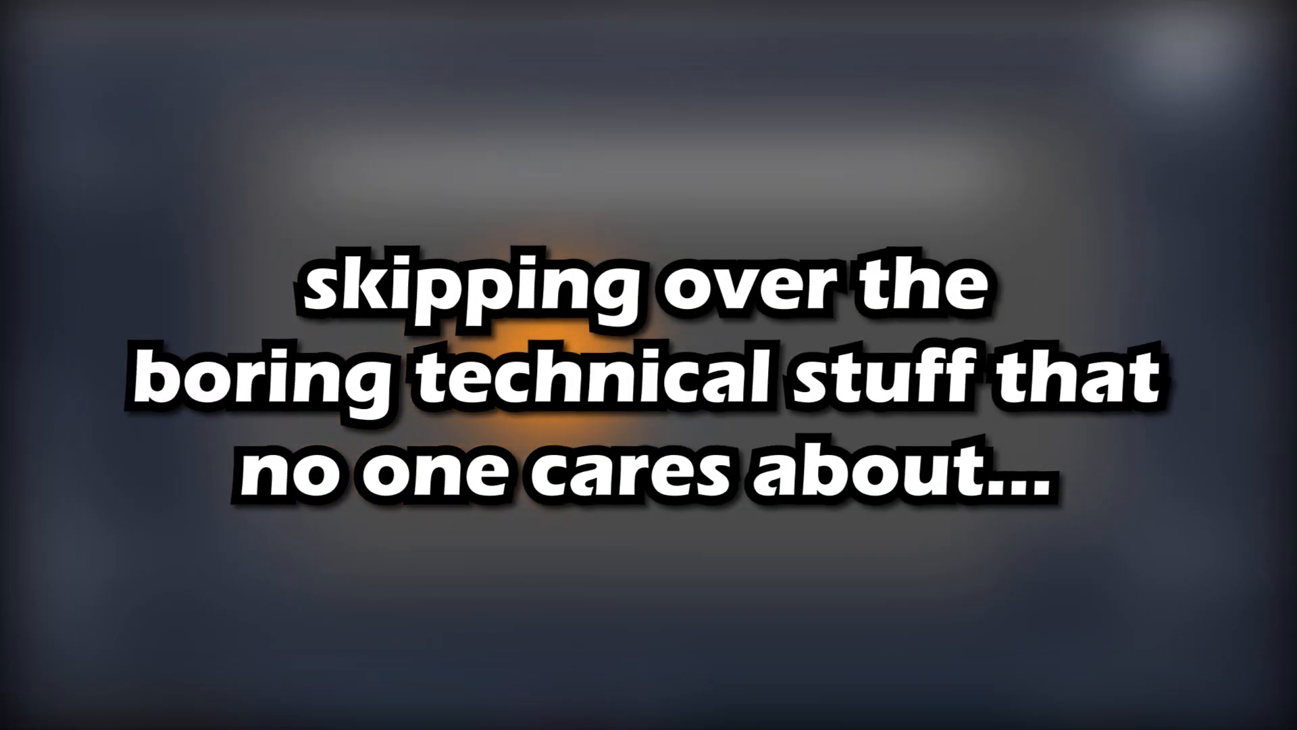
{"action": "left_click", "coordinate": [1143, 29]}
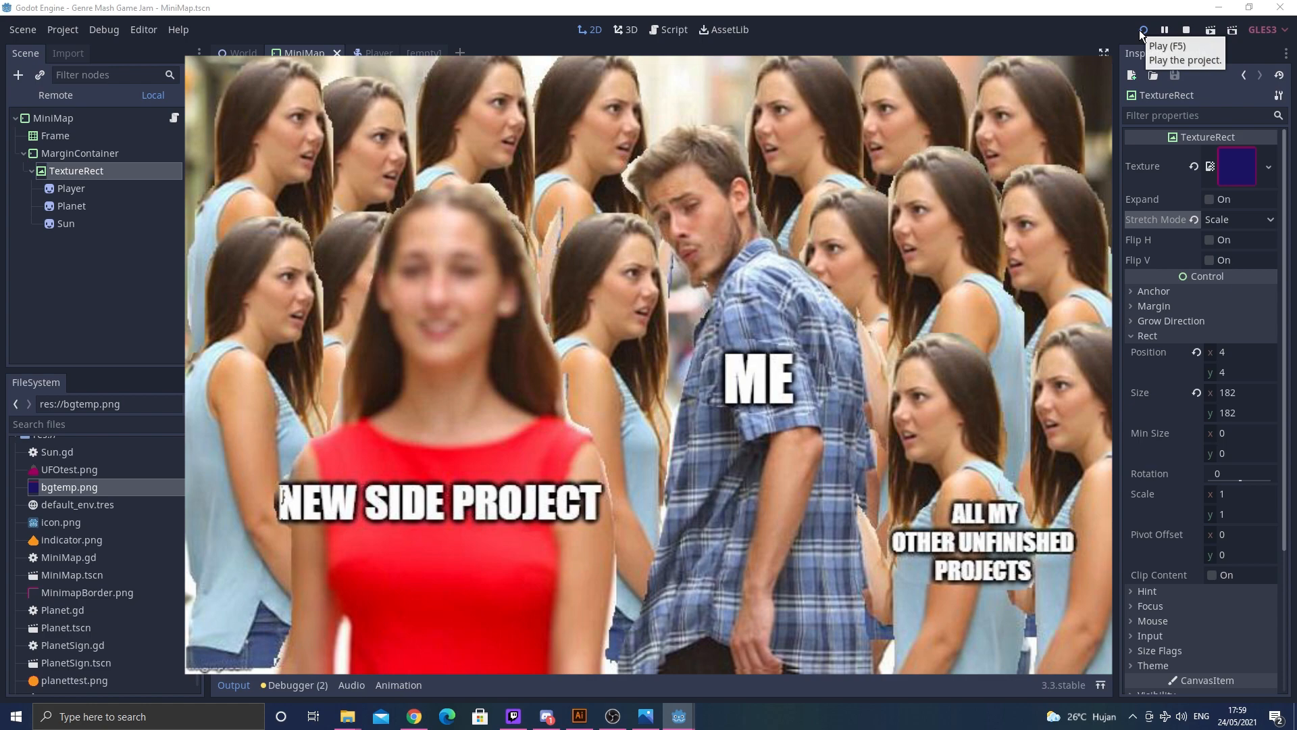
Run the project to watch player and planet markers on the corner minimap, then stop.
{"action": "left_click", "coordinate": [1142, 30]}
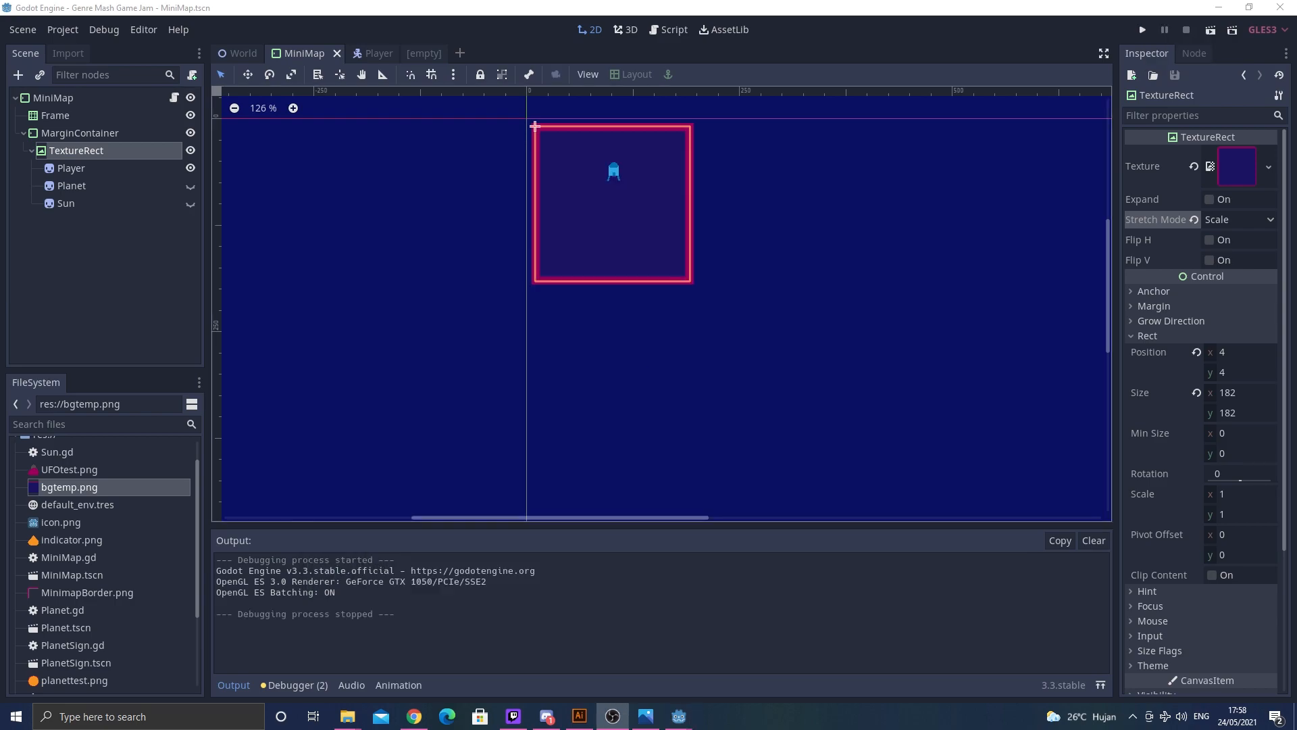
{"action": "left_click", "coordinate": [1142, 29]}
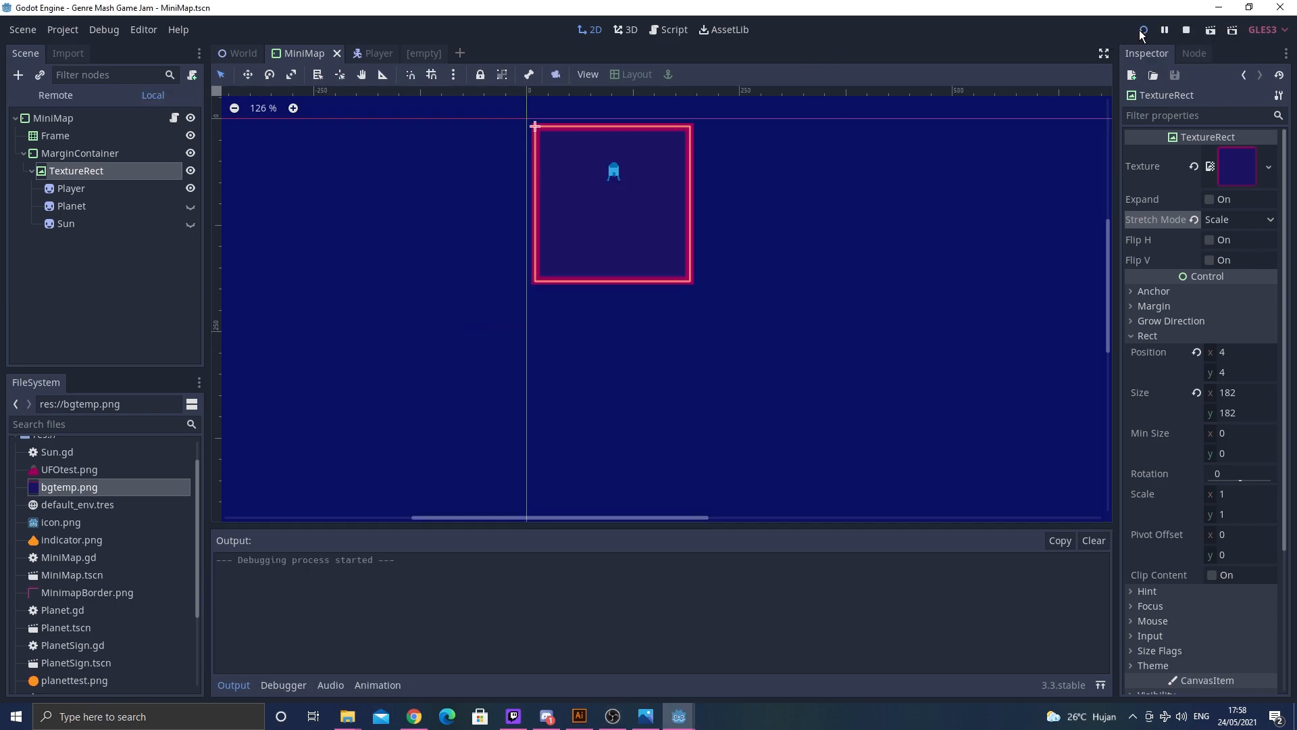
{"action": "left_click", "coordinate": [1142, 30]}
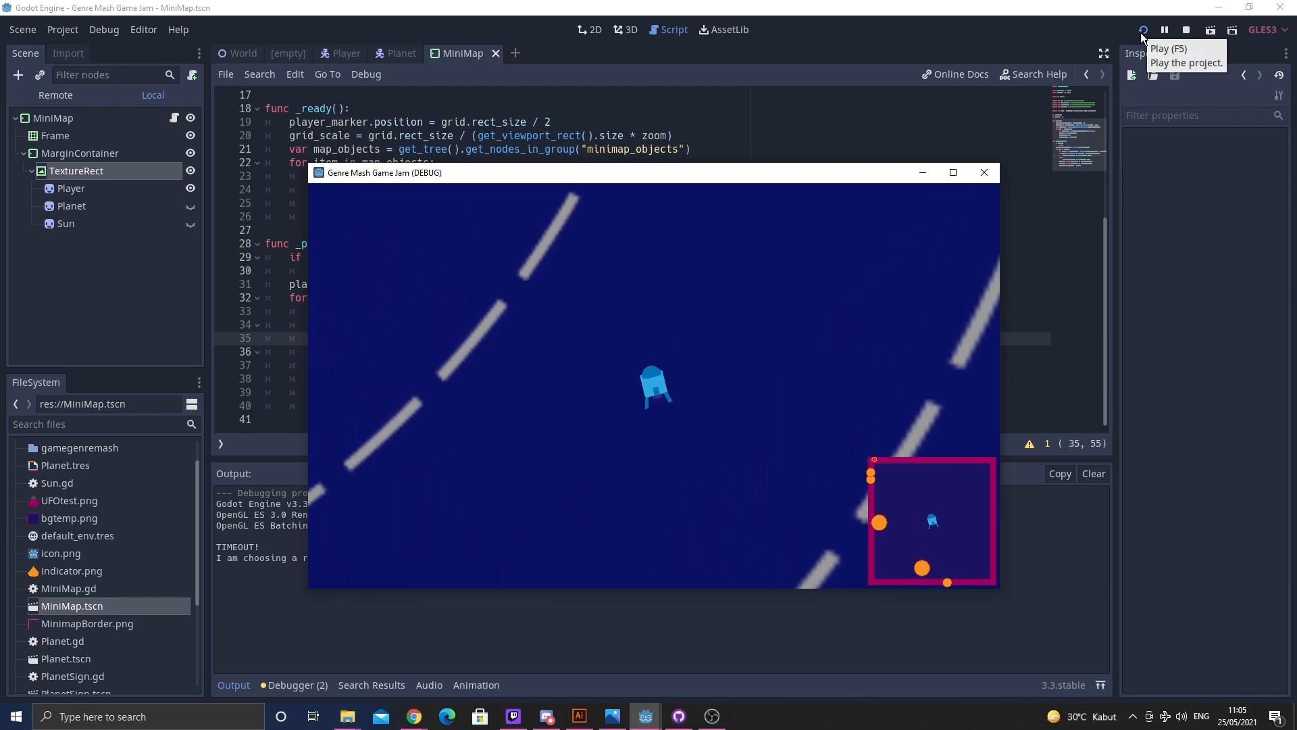
{"action": "left_click", "coordinate": [1185, 30]}
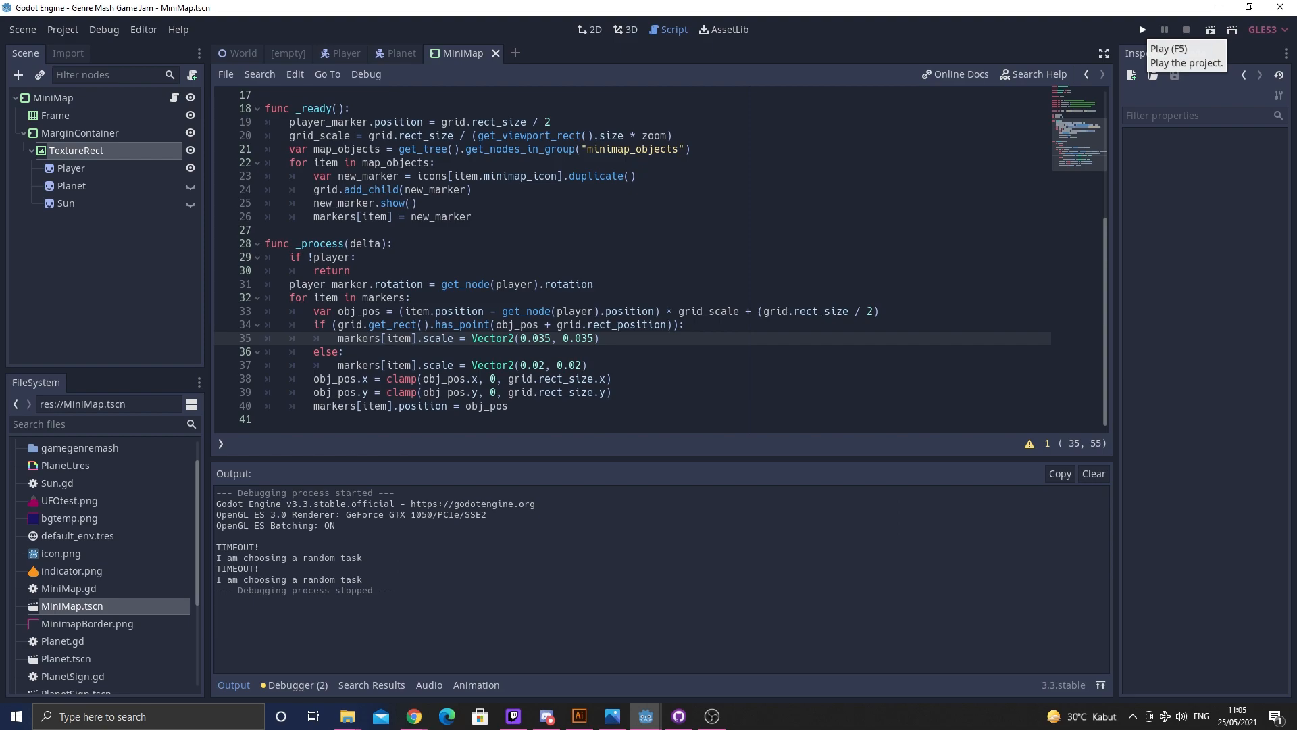
{"action": "left_click", "coordinate": [1140, 29]}
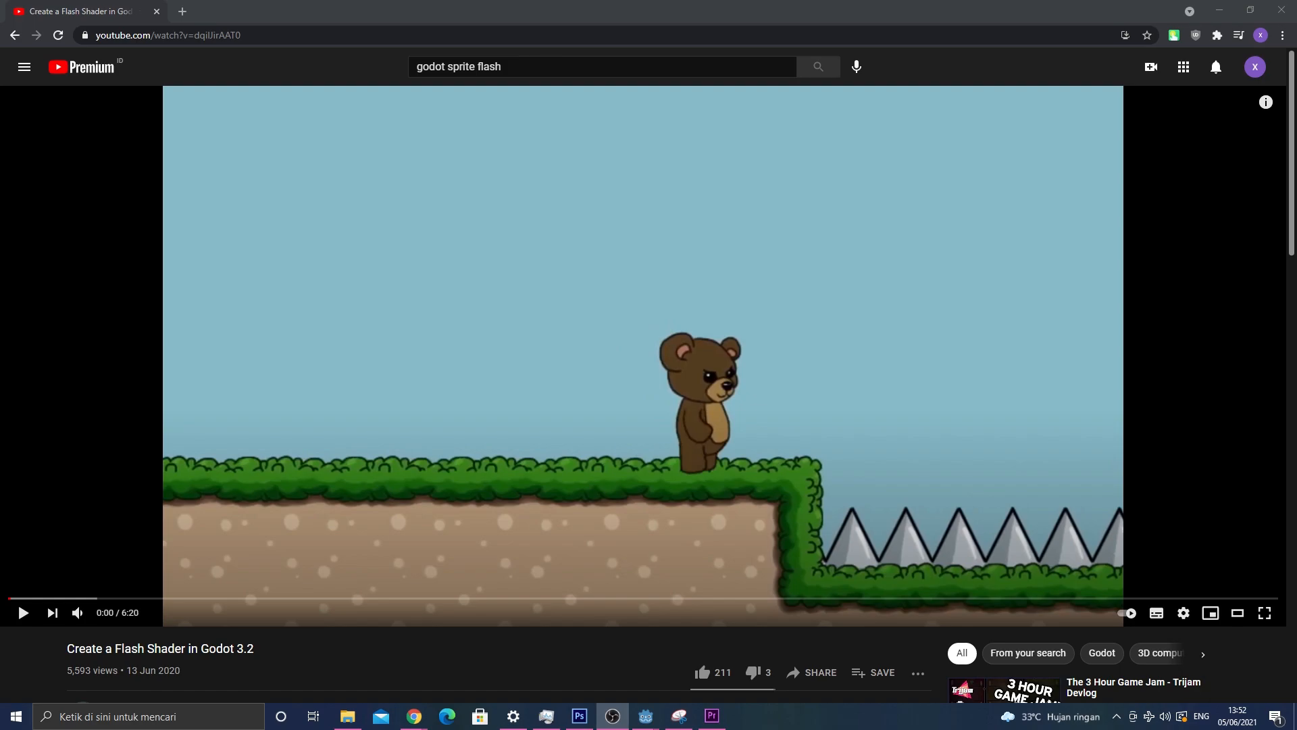
Switch to YouTube for the 'Create a Flash Shader in Godot 3.2' tutorial.
{"action": "left_click", "coordinate": [611, 716]}
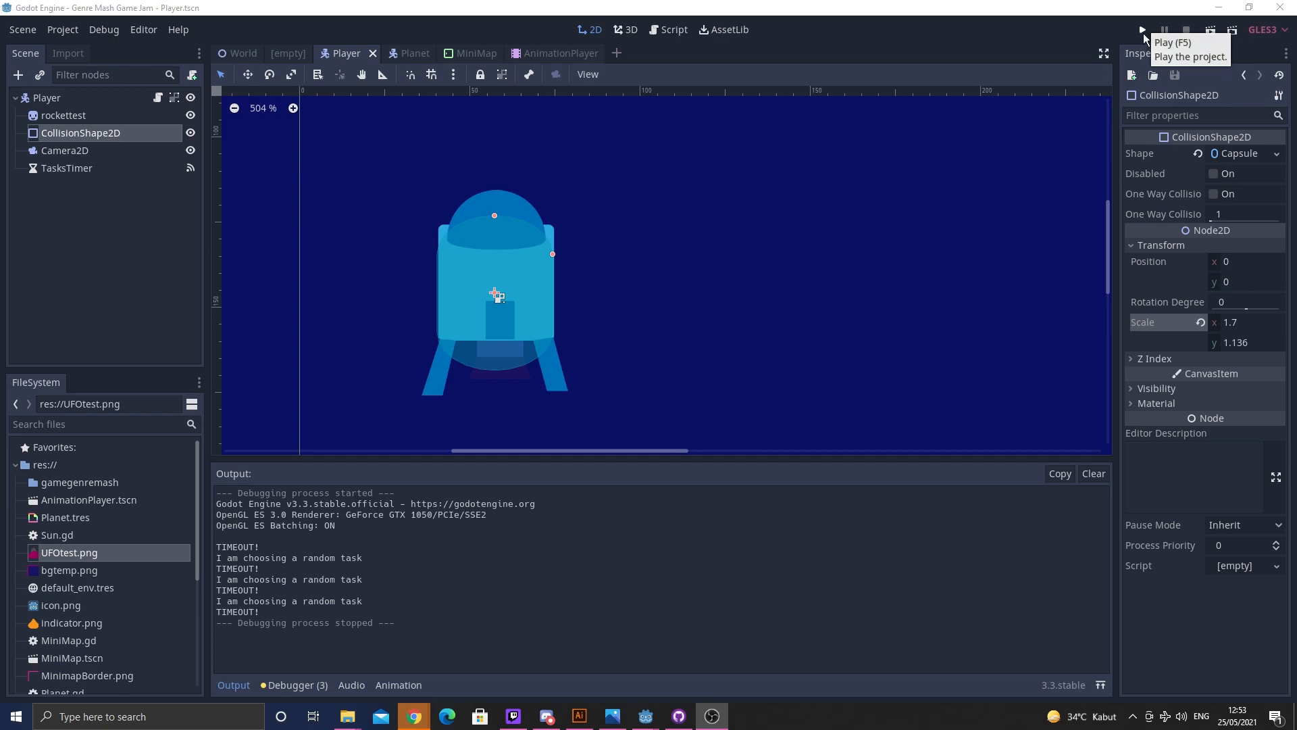
Run the game to fly the rocket among the planets, then stop the test.
{"action": "left_click", "coordinate": [1143, 30]}
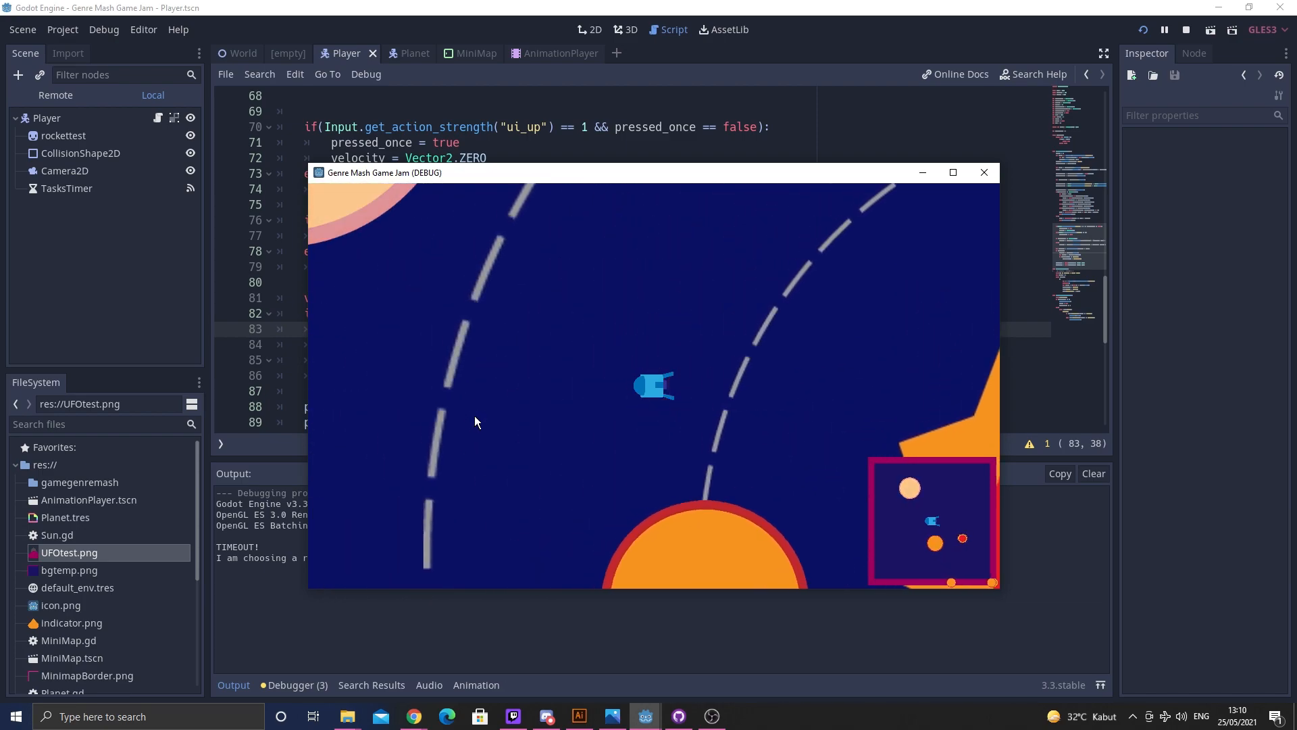
{"action": "left_click", "coordinate": [1184, 30]}
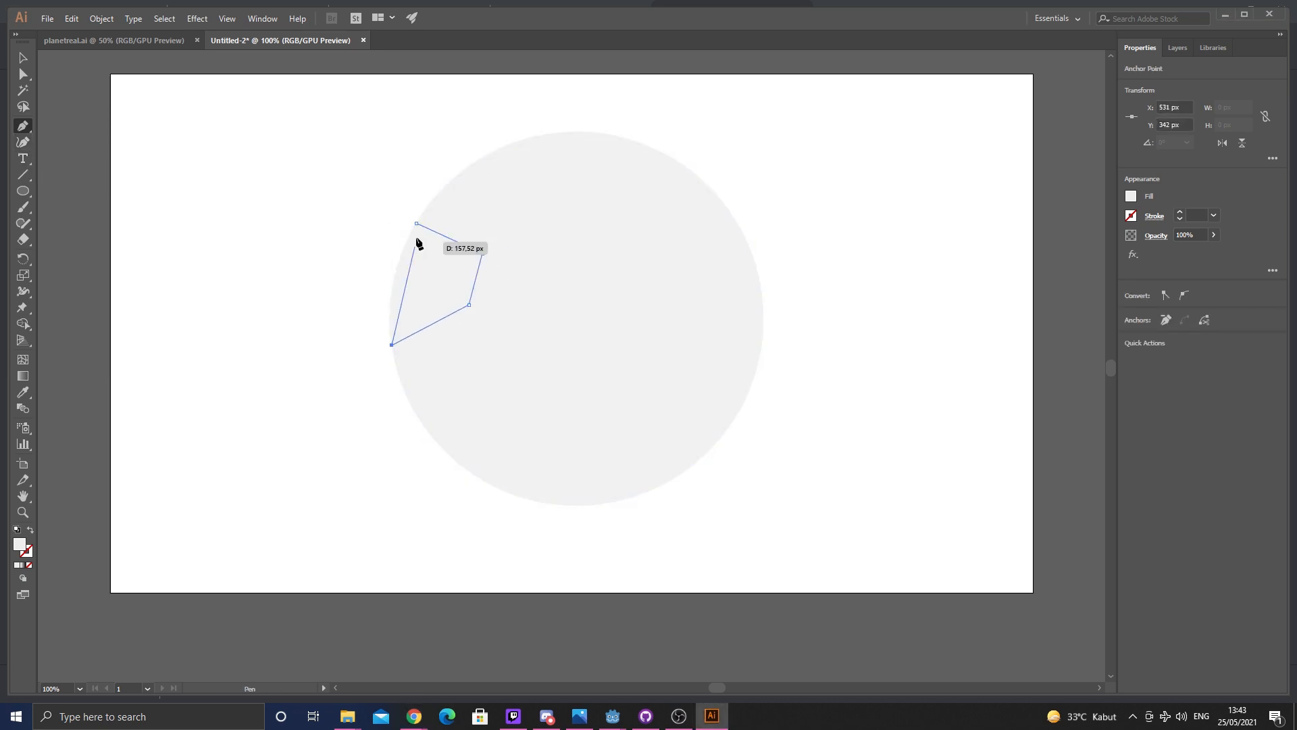
Close the outline of the teal spot shape over the grey planet circle.
{"action": "left_click", "coordinate": [416, 224]}
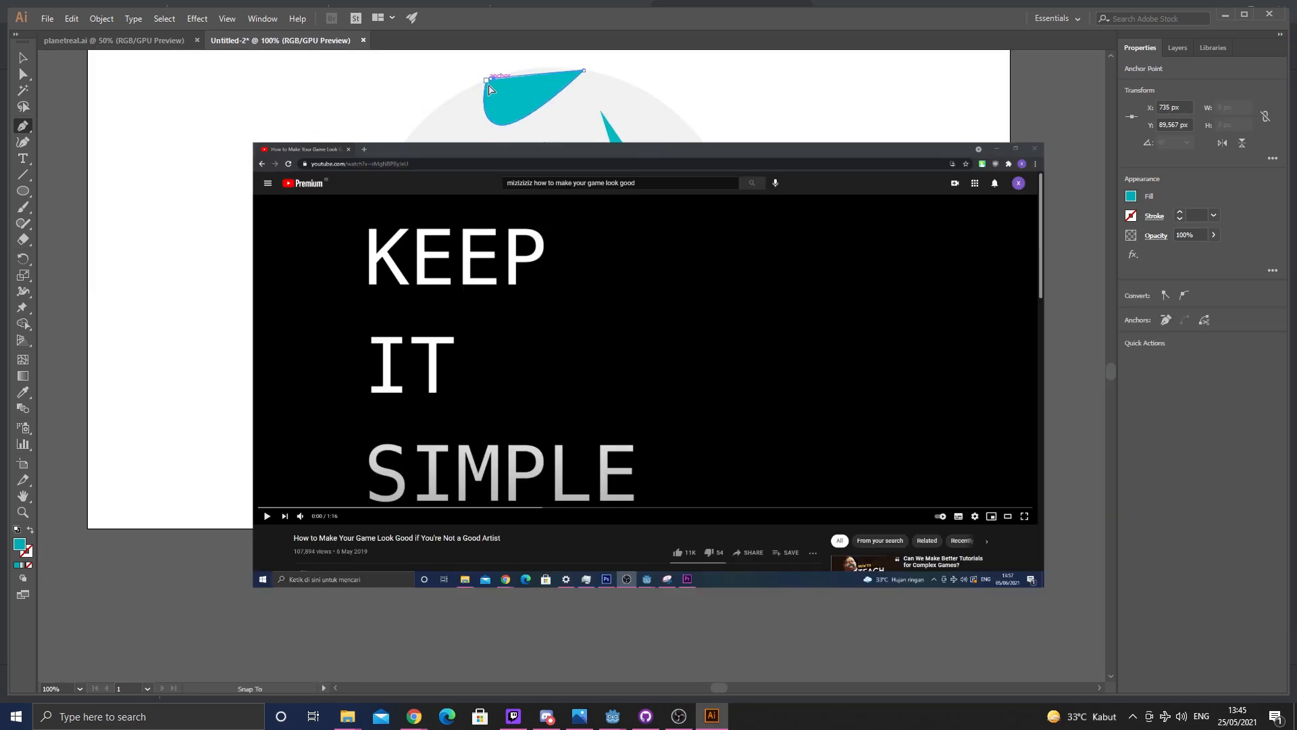
{"action": "left_click", "coordinate": [611, 716]}
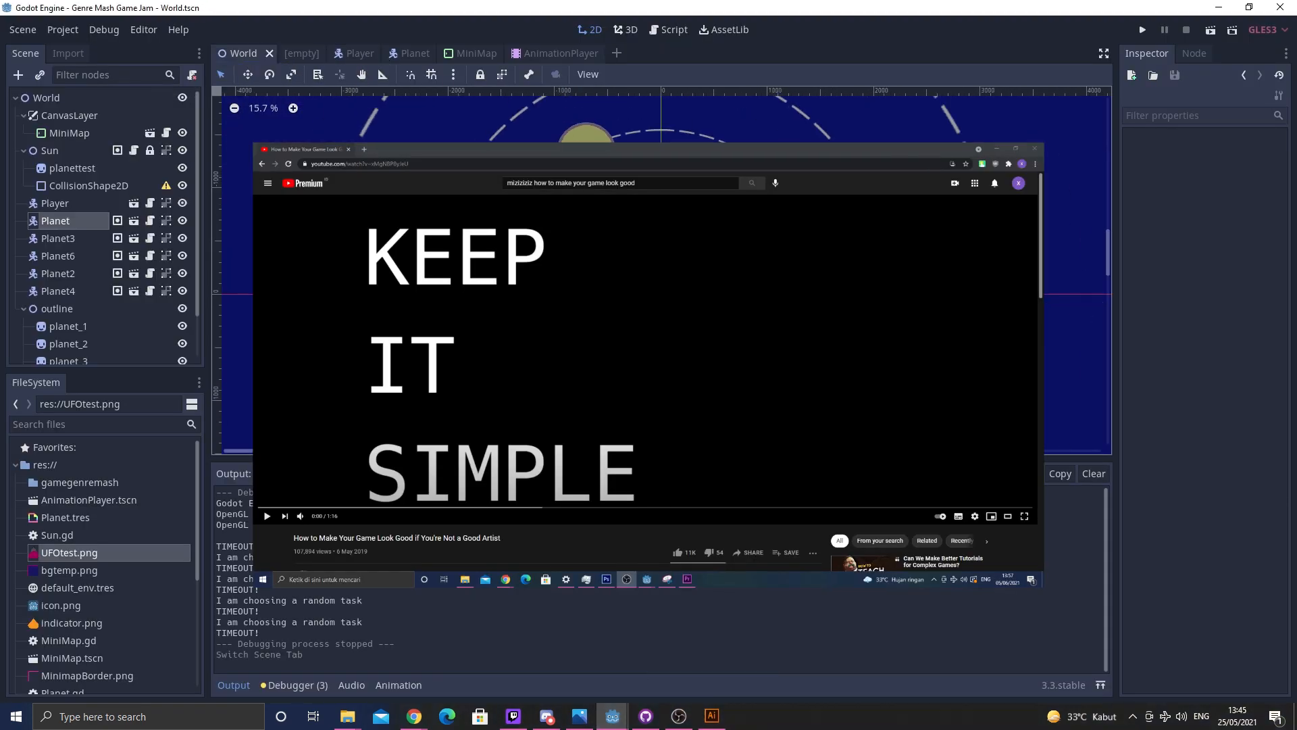
{"action": "left_click", "coordinate": [710, 716]}
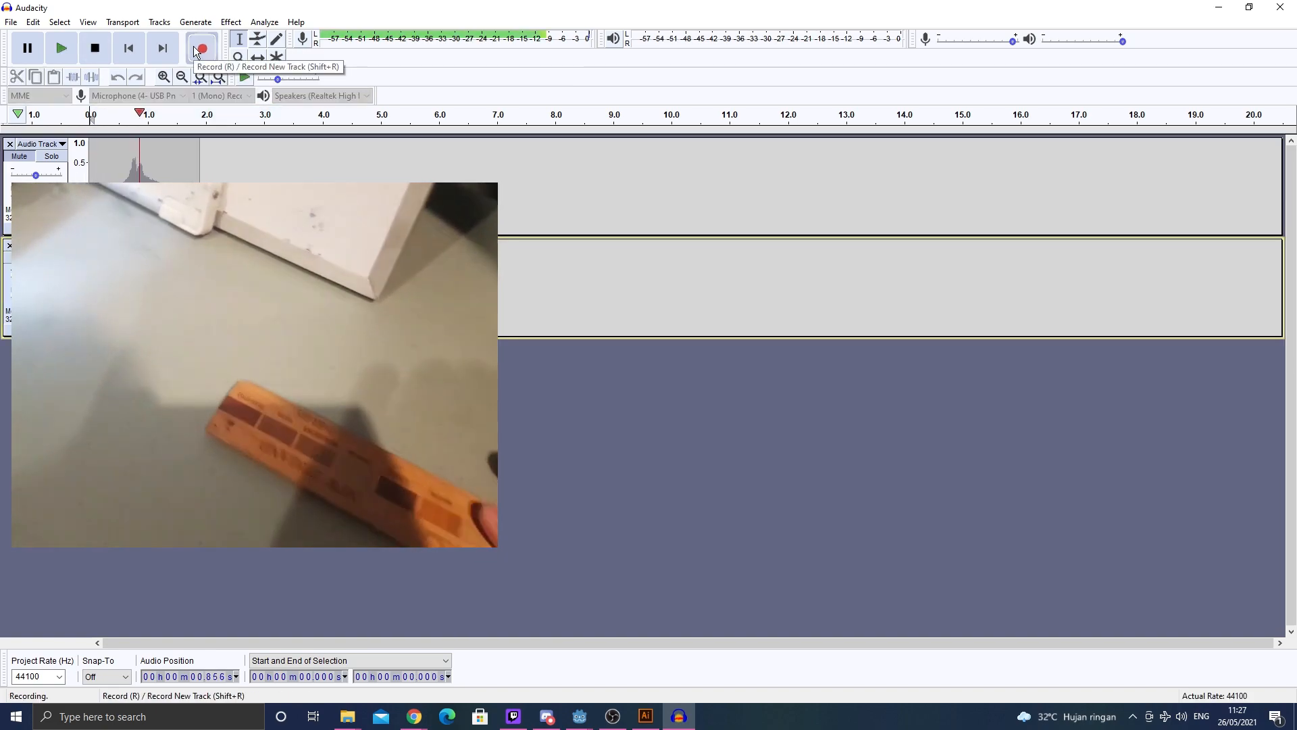
Start recording the new sound effect onto an Audacity track.
{"action": "left_click", "coordinate": [94, 47]}
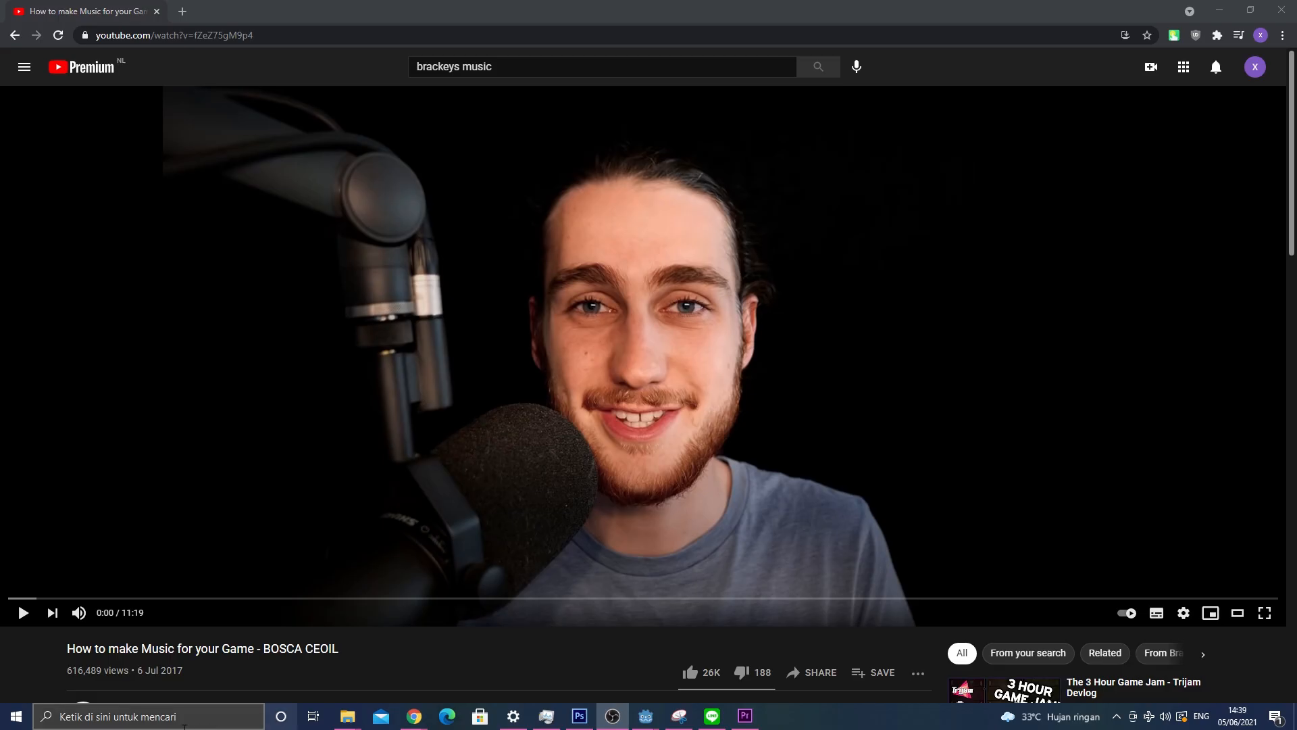
Open the 'How to make Music for your Game - BOSCA CEOIL' video.
{"action": "double_click", "coordinate": [300, 649]}
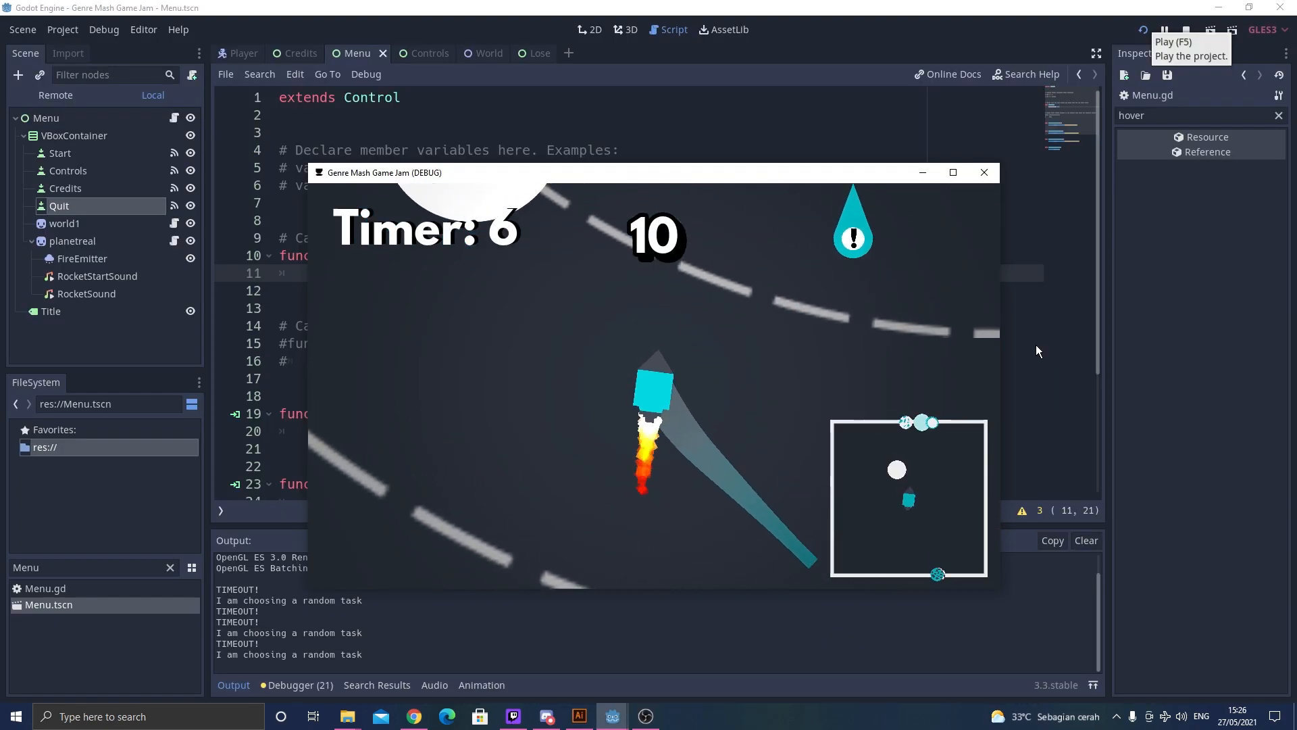
Launch Starship Bouncy and start a new game from the title menu.
{"action": "left_click", "coordinate": [644, 716]}
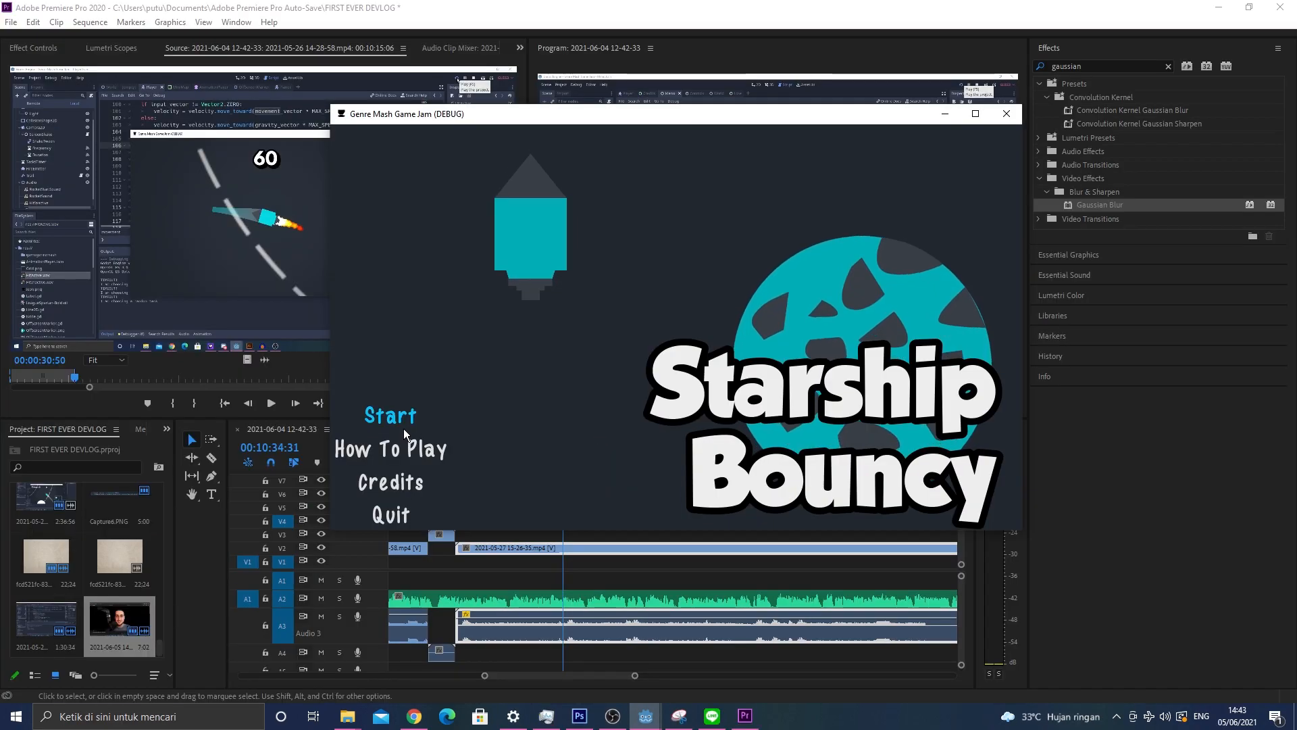
{"action": "left_click", "coordinate": [611, 715]}
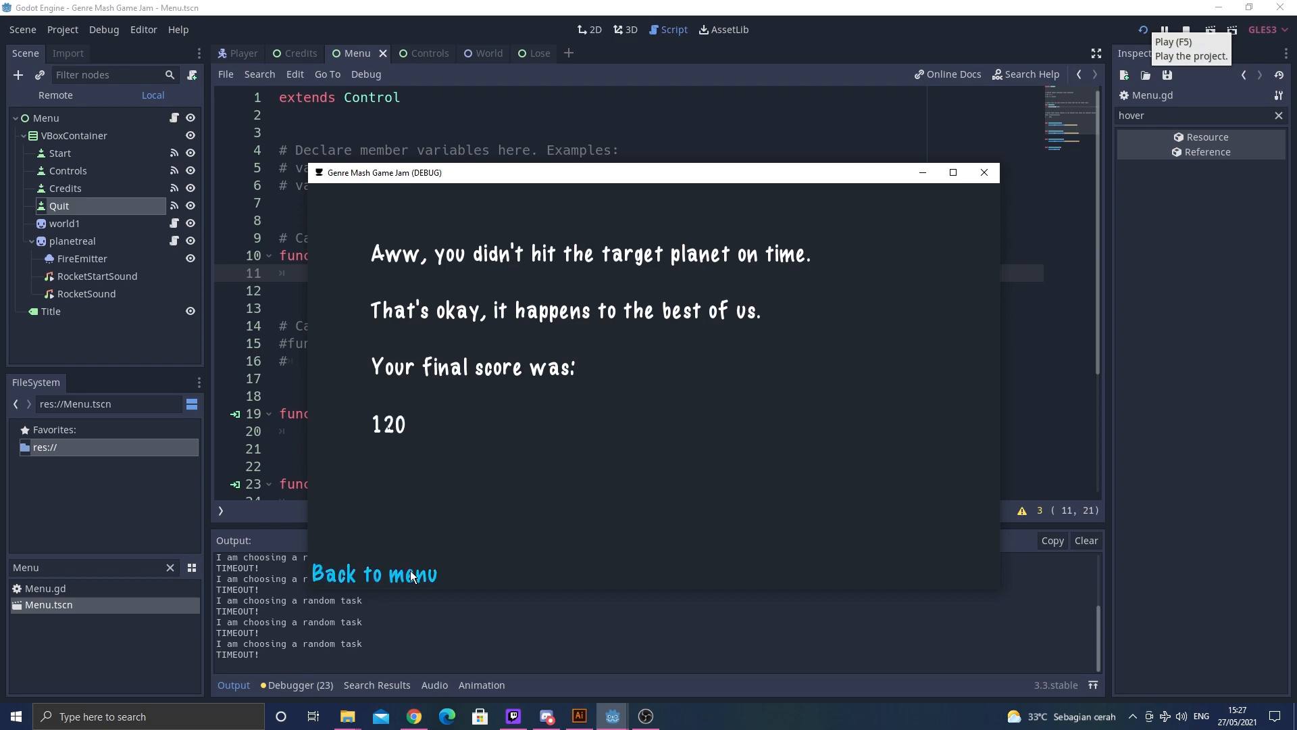
Return from the lose screen to the main menu with Back to menu and replay to a score of 0.
{"action": "left_click", "coordinate": [373, 575]}
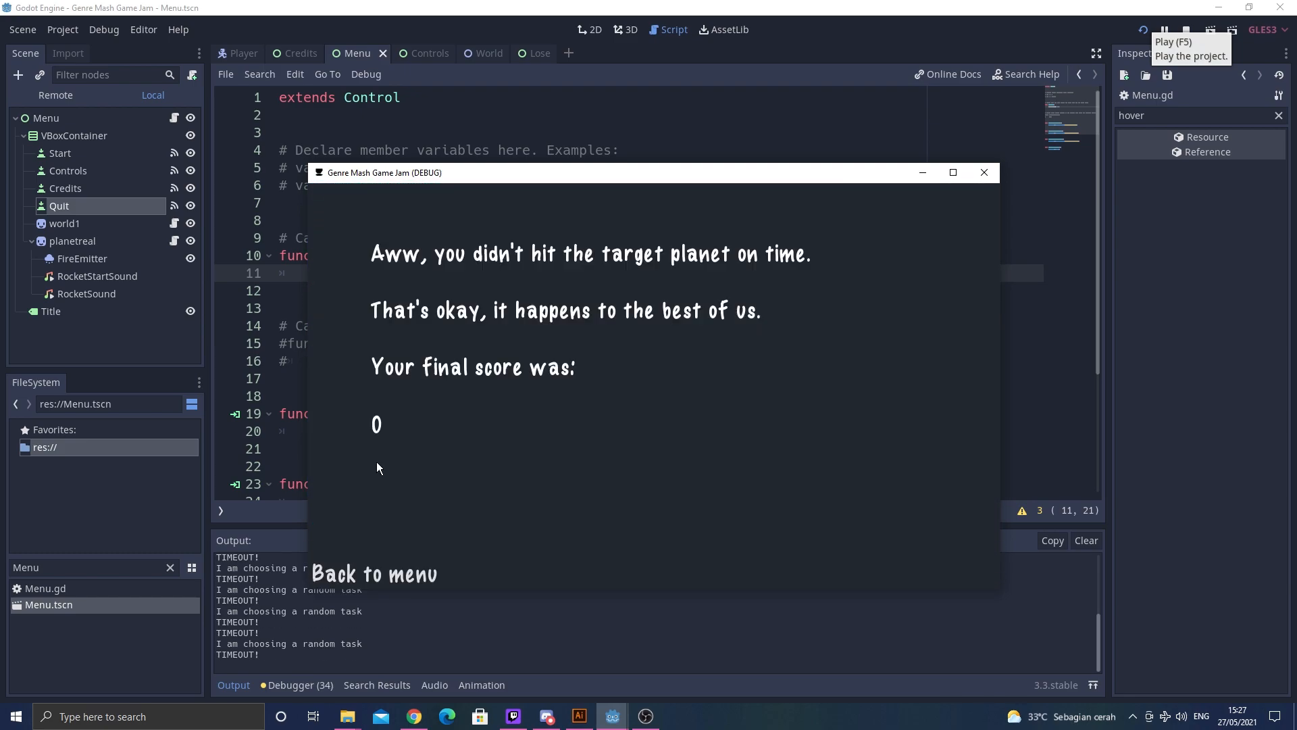
{"action": "mouse_move", "coordinate": [398, 563]}
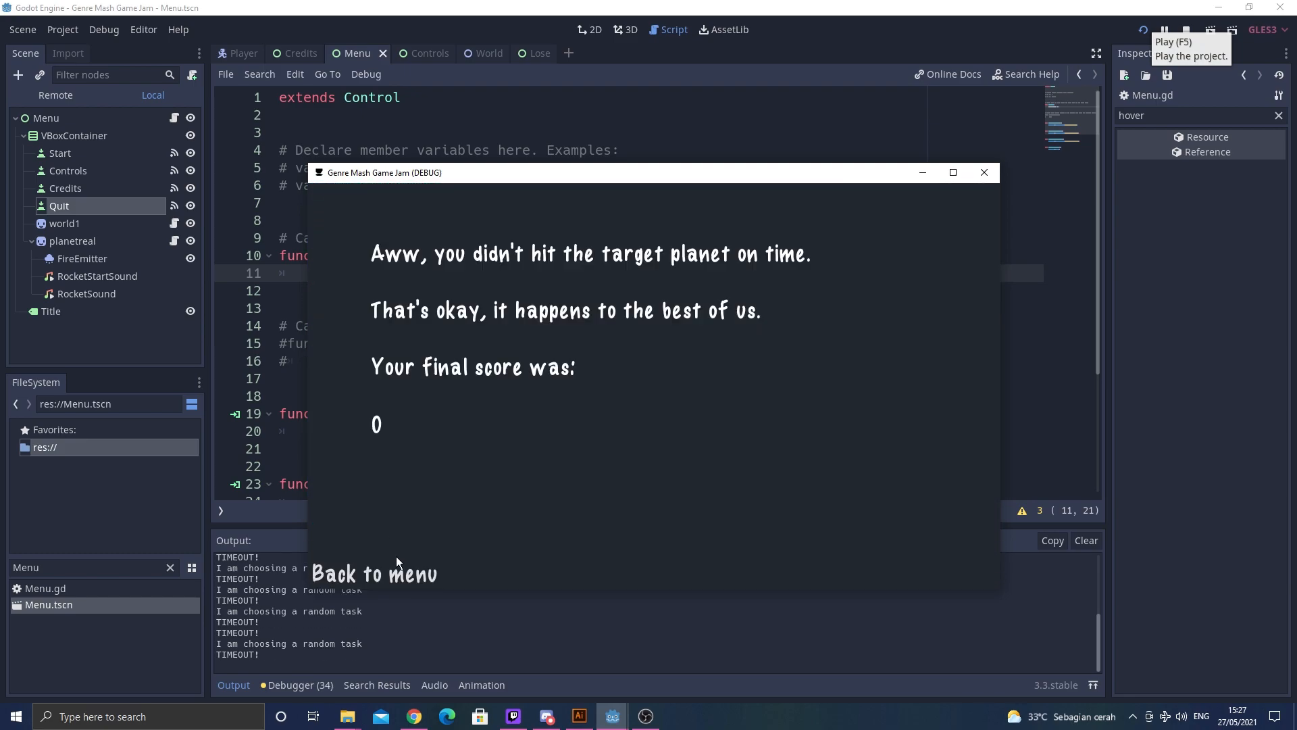